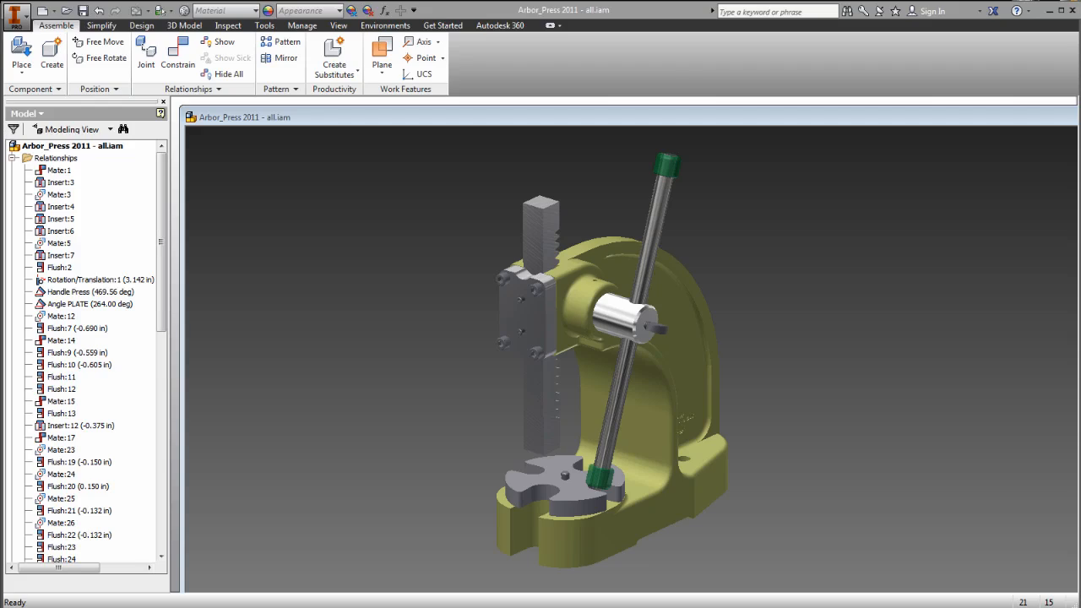
Step: Drive the Handle Press and Angle PLATE constraints in Inventor to preview their motions
{"action": "left_click", "coordinate": [76, 291]}
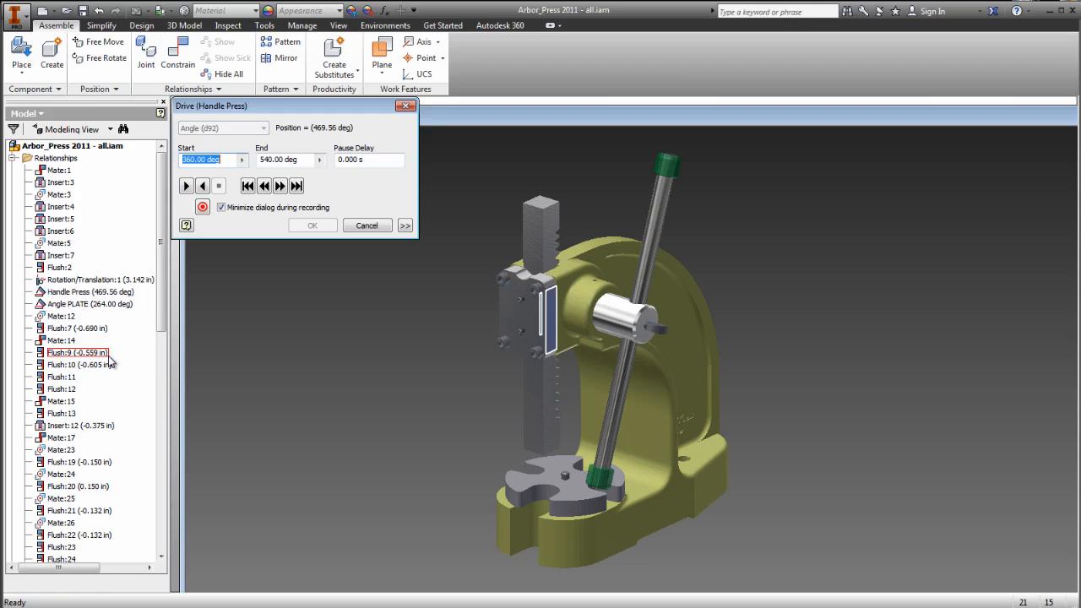
{"action": "left_click", "coordinate": [203, 184]}
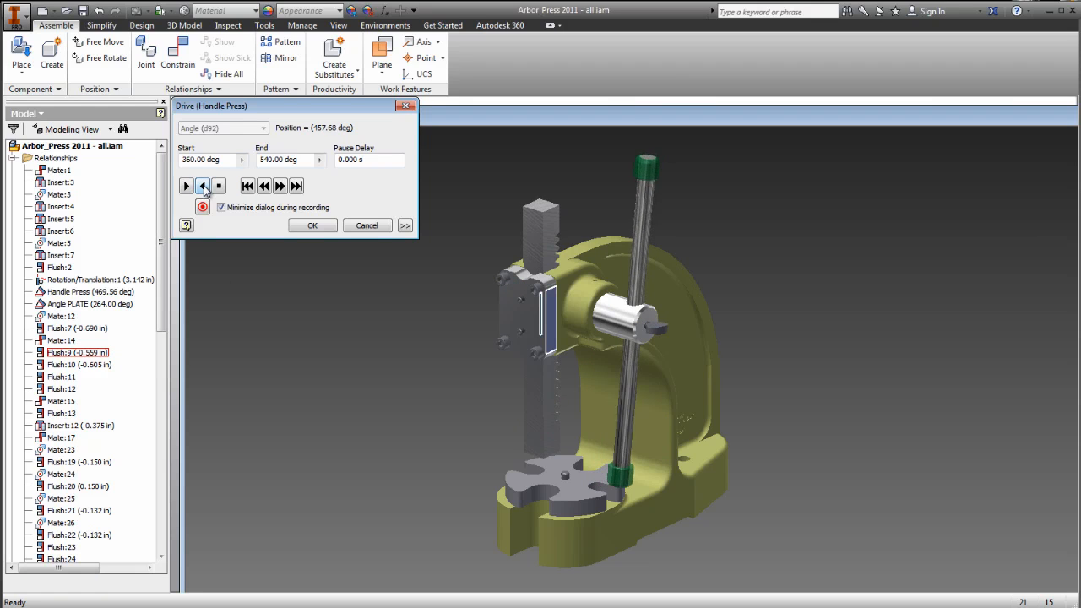
{"action": "left_click", "coordinate": [185, 186]}
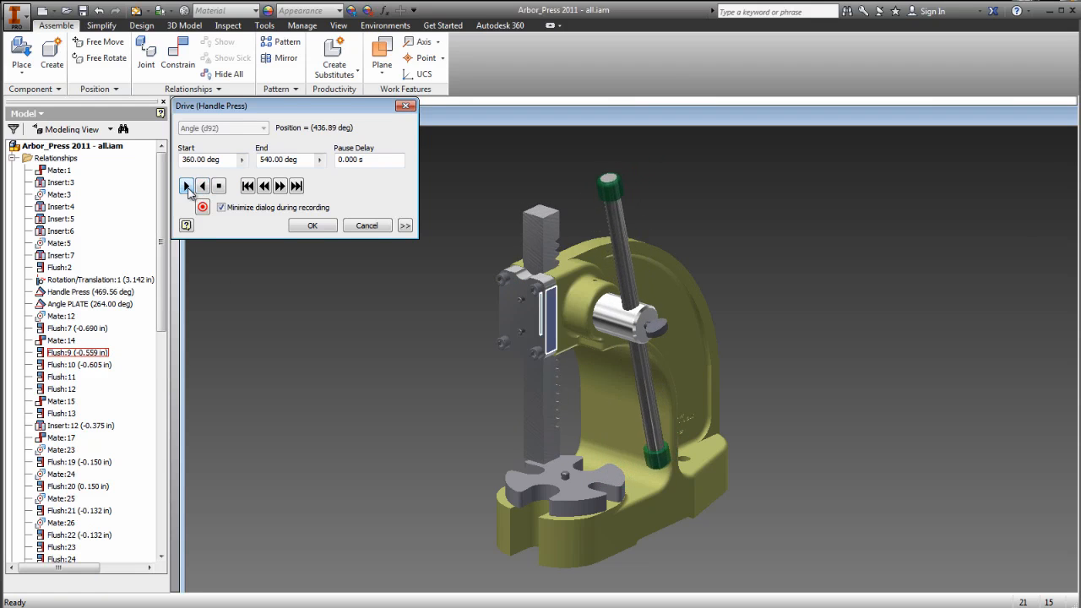
{"action": "left_click", "coordinate": [185, 184]}
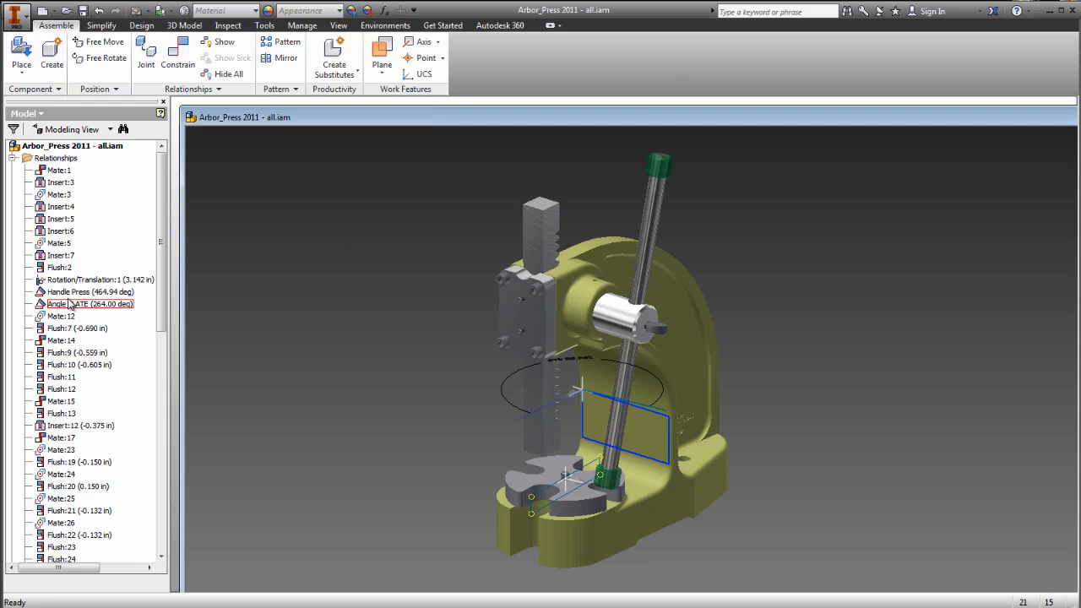
{"action": "double_click", "coordinate": [85, 304]}
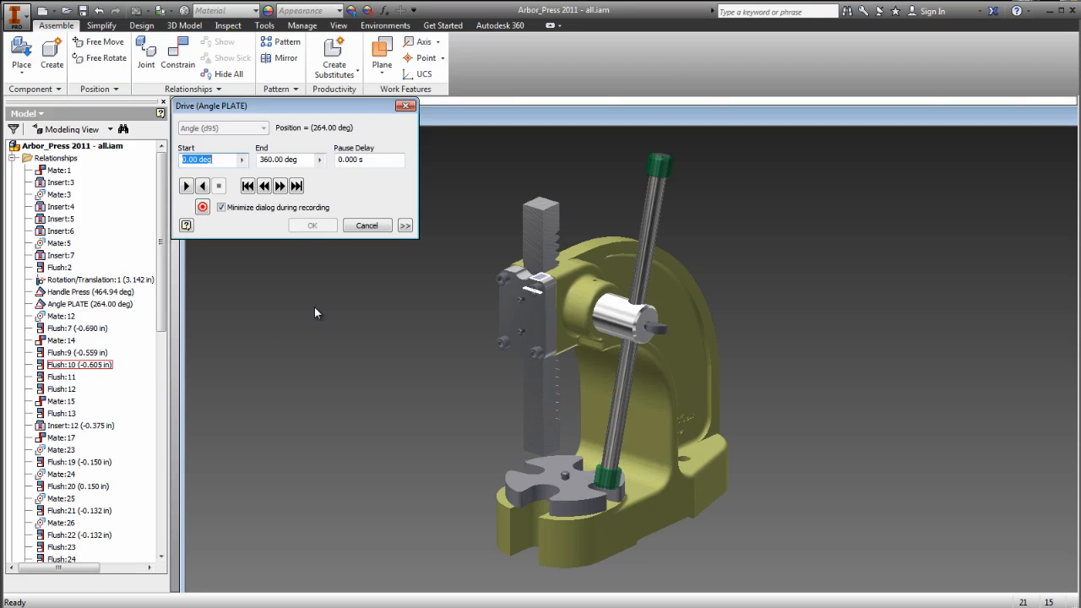
{"action": "left_click", "coordinate": [202, 186]}
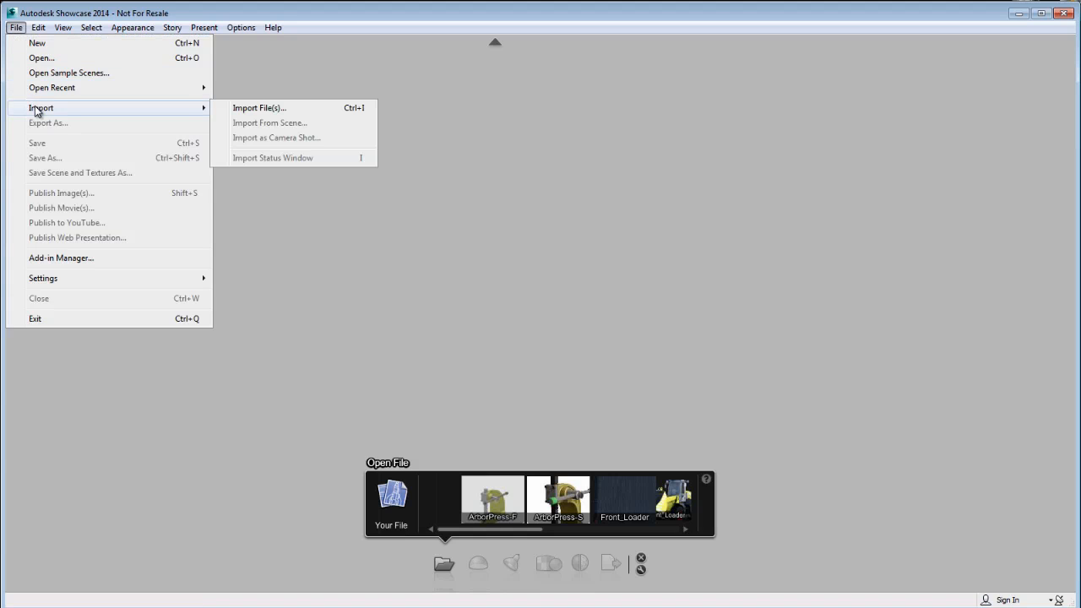
Step: Set the import settings to create behaviors from the Handle Press and Angle PLATE constraints
{"action": "left_click", "coordinate": [260, 108]}
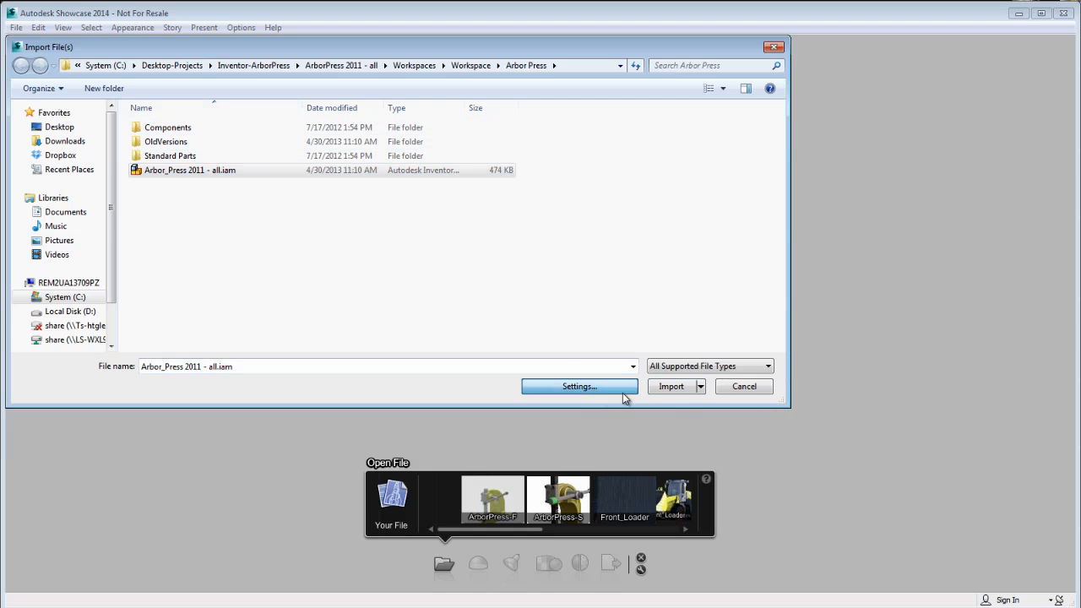
{"action": "left_click", "coordinate": [578, 385]}
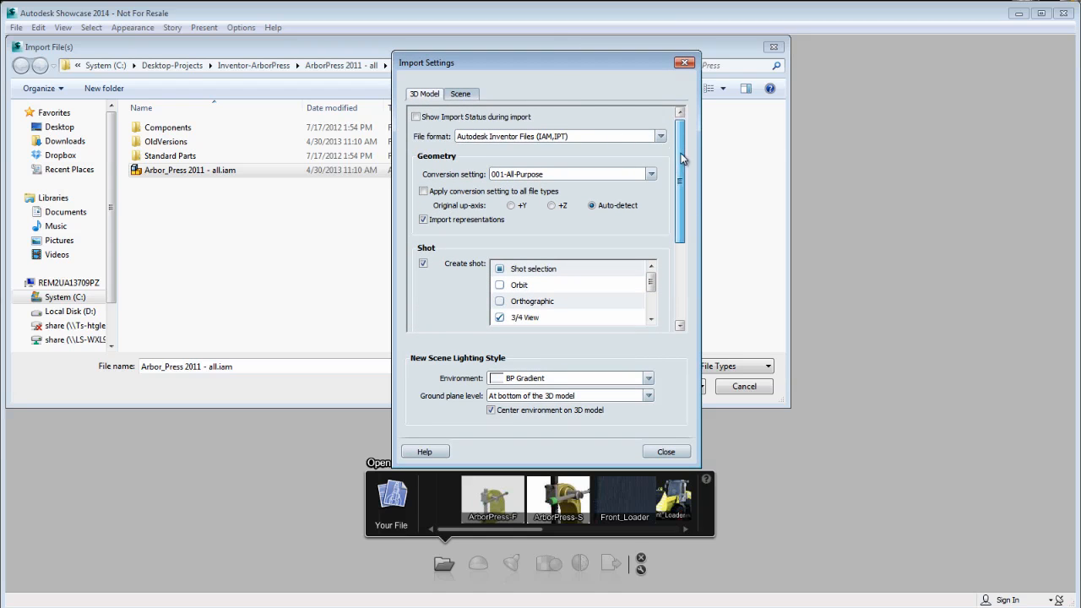
{"action": "scroll", "scroll_direction": "down", "scroll_amount": 3}
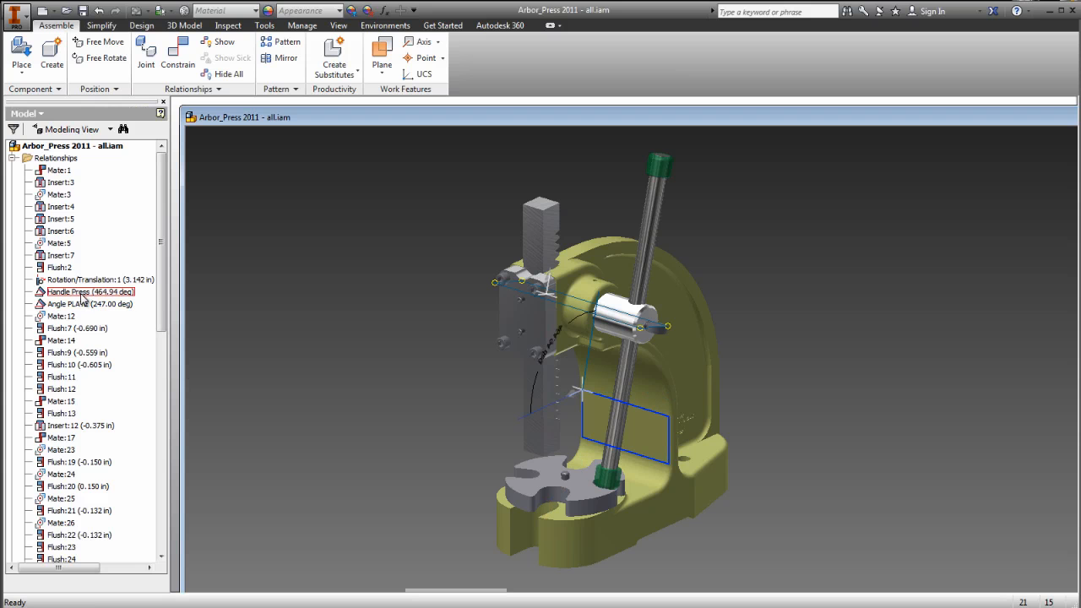
{"action": "double_click", "coordinate": [67, 291]}
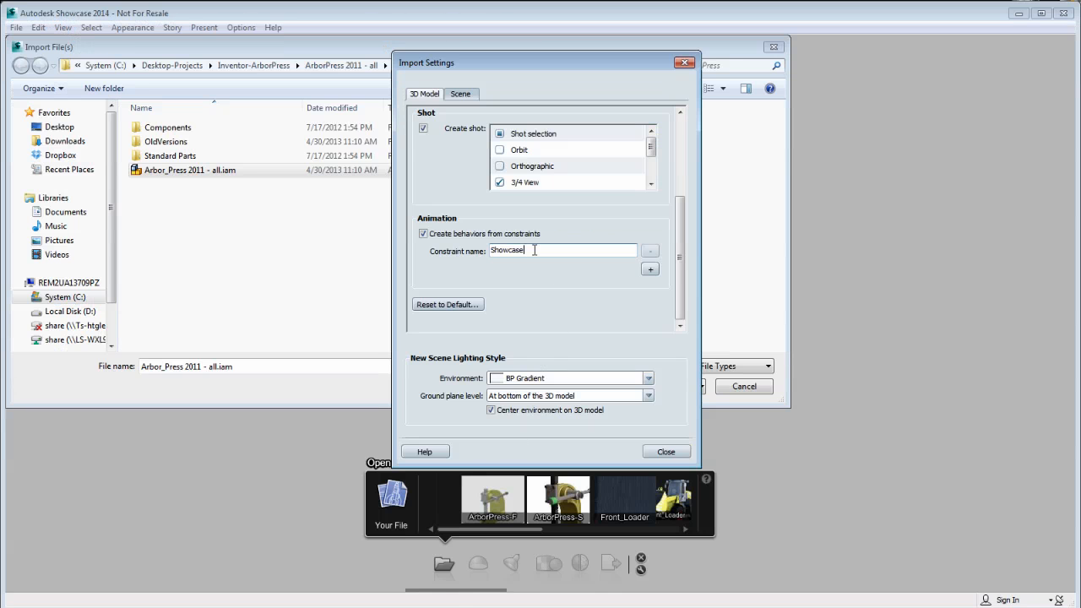
{"action": "type", "text": "Handle Press"}
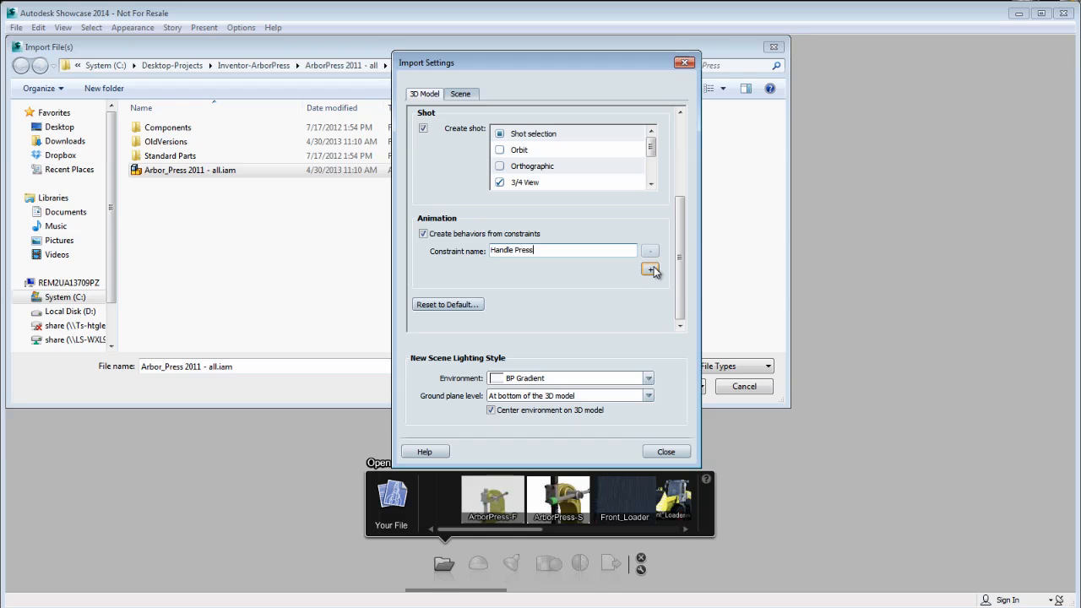
{"action": "left_click", "coordinate": [651, 270]}
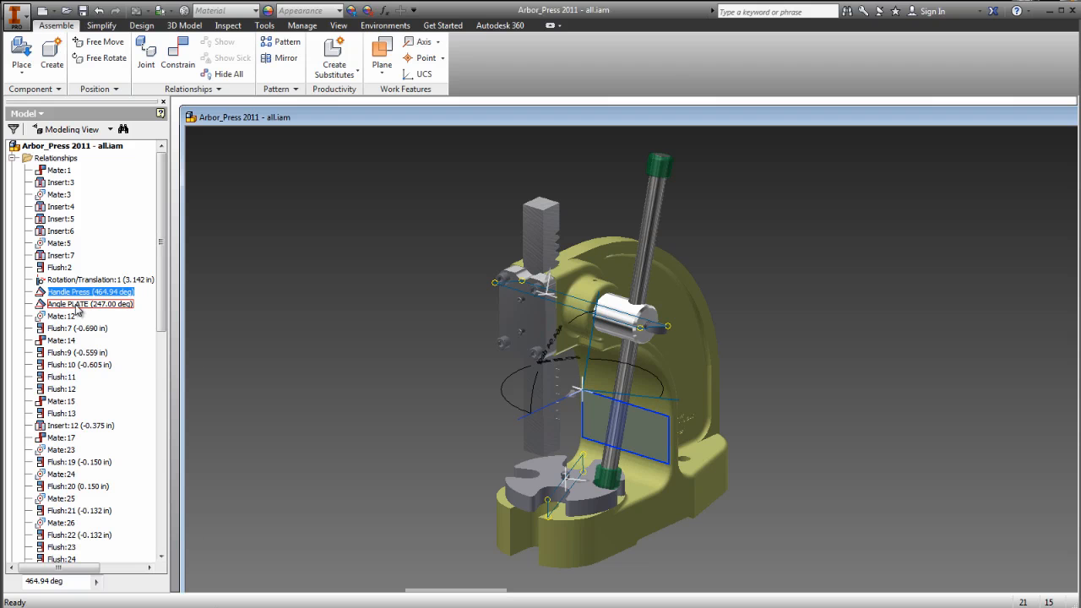
{"action": "left_click", "coordinate": [81, 304]}
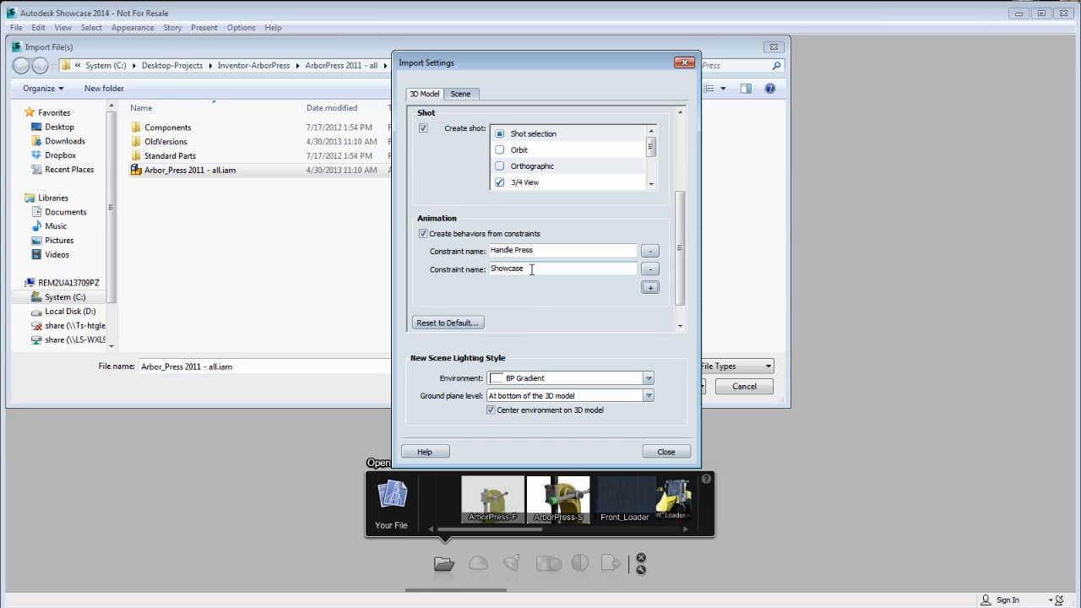
{"action": "type", "text": "Angle PLATE"}
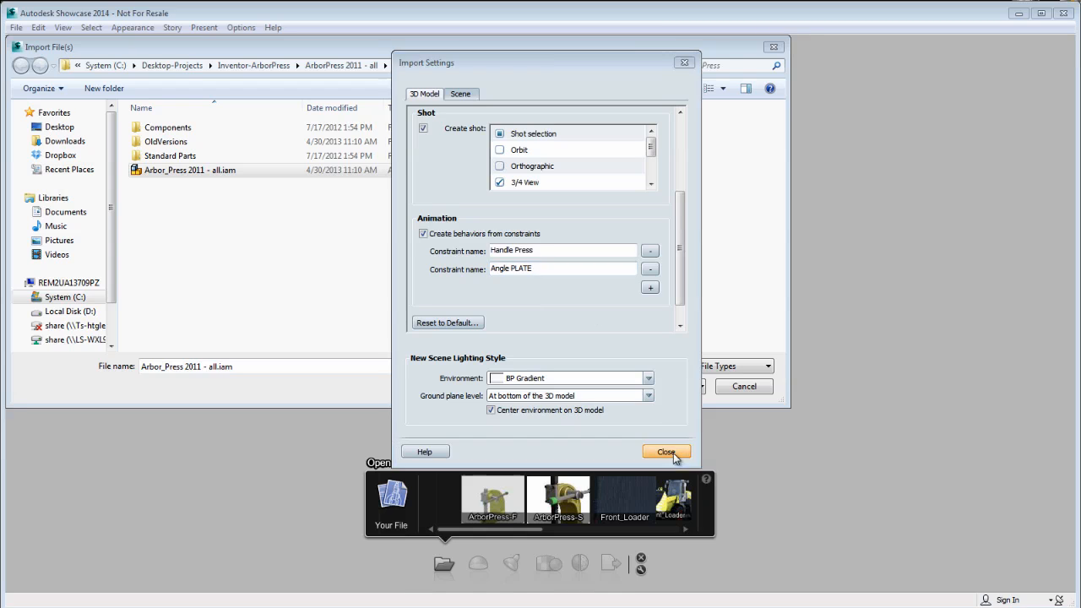
{"action": "left_click", "coordinate": [665, 451]}
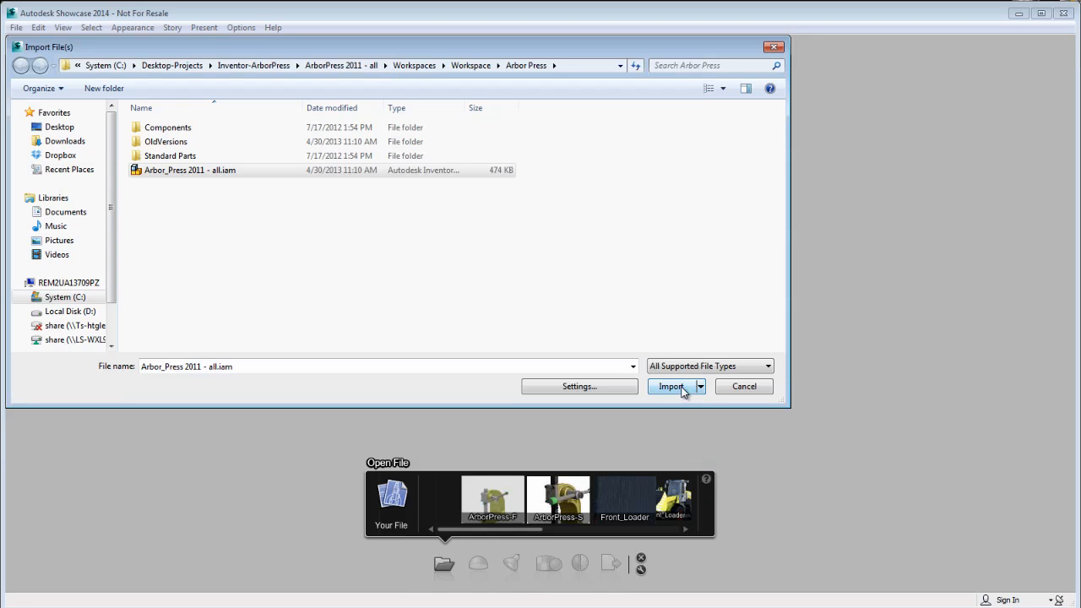
Step: Import the arbor press assembly with its Inventor project file and orbit to inspect it
{"action": "left_click", "coordinate": [670, 385]}
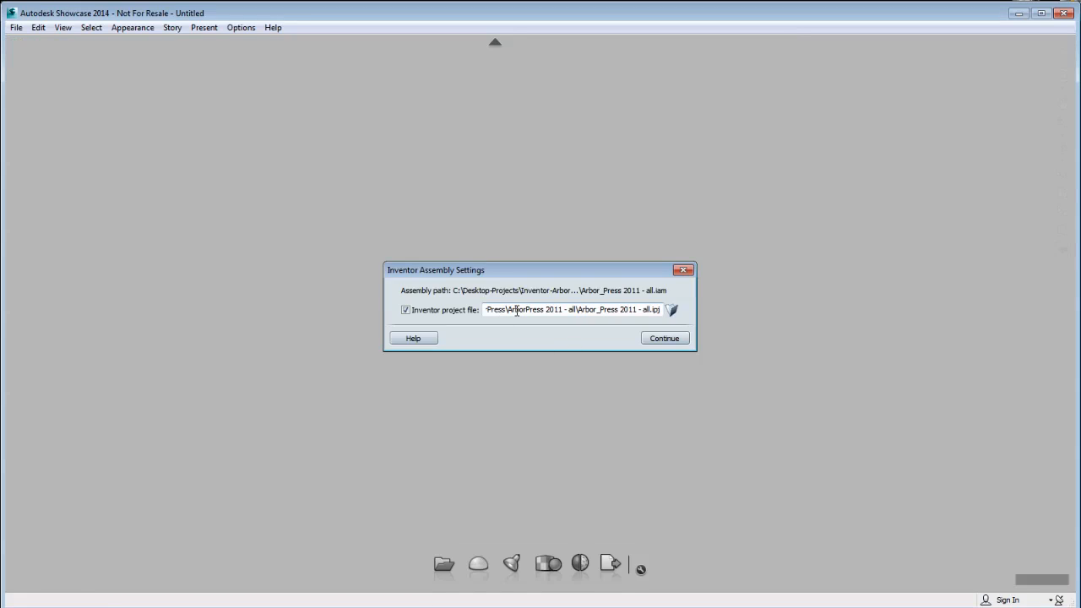
{"action": "left_click", "coordinate": [664, 338]}
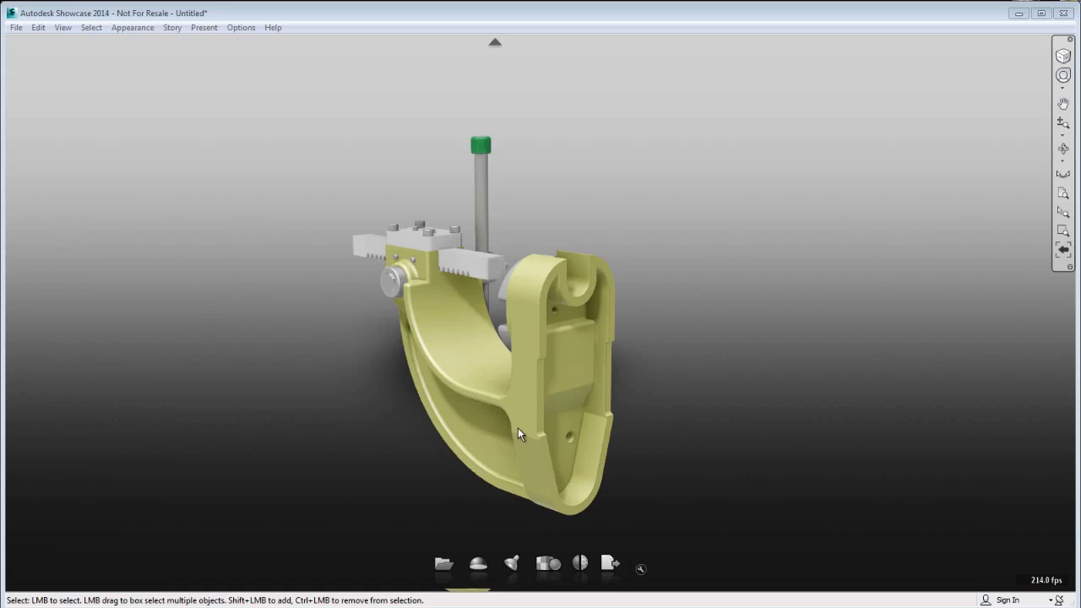
{"action": "left_click_drag", "start_coordinate": [520, 432], "coordinate": [402, 493]}
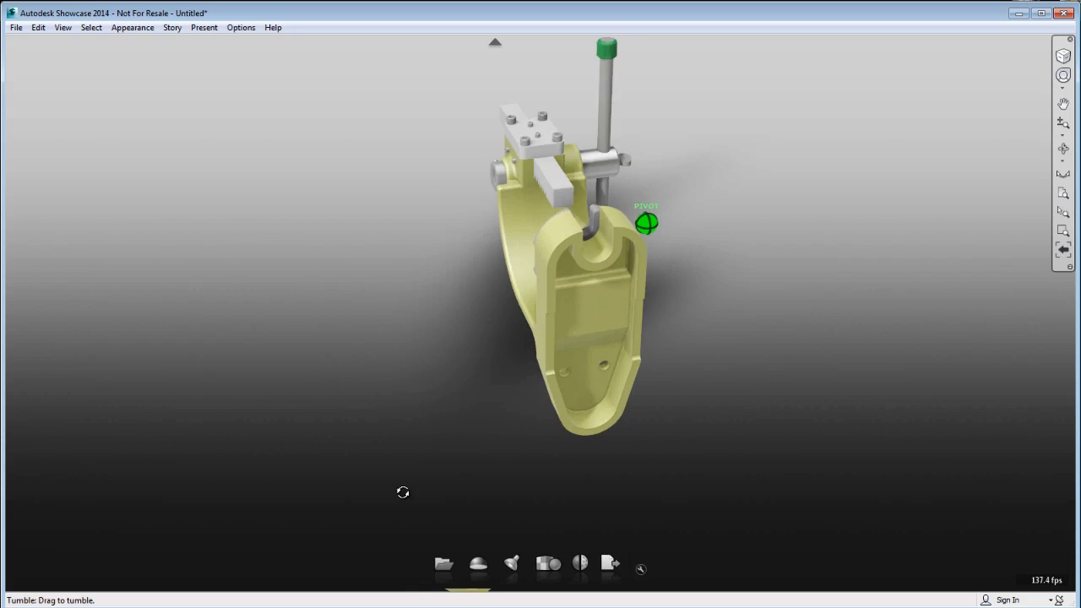
{"action": "left_click_drag", "start_coordinate": [402, 493], "coordinate": [851, 358]}
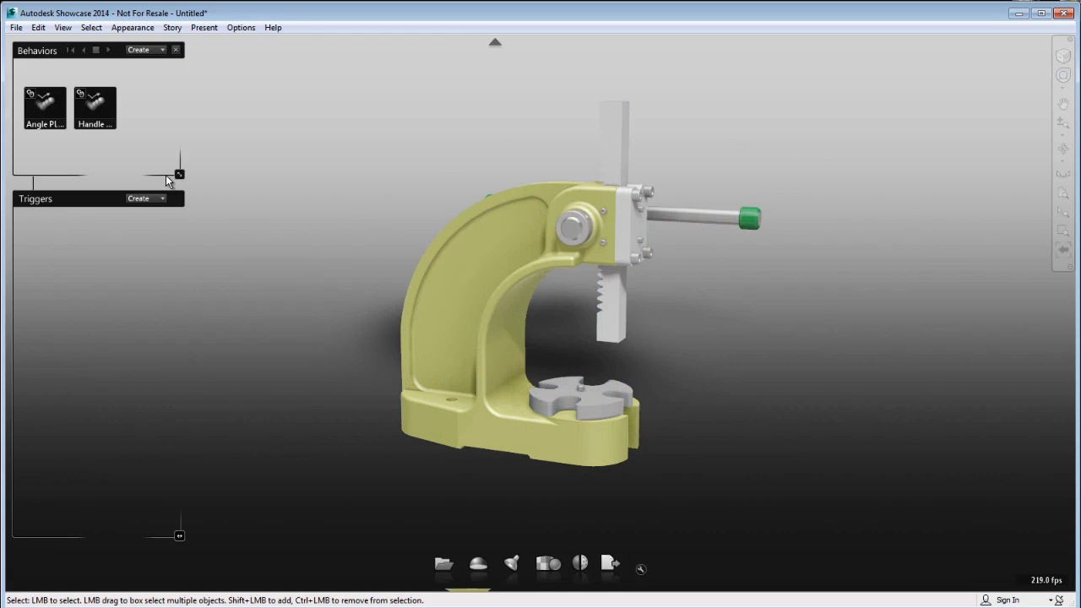
Step: Show the player controls for the Angle PLATE and Handle Press behaviors and play them
{"action": "right_click", "coordinate": [44, 101]}
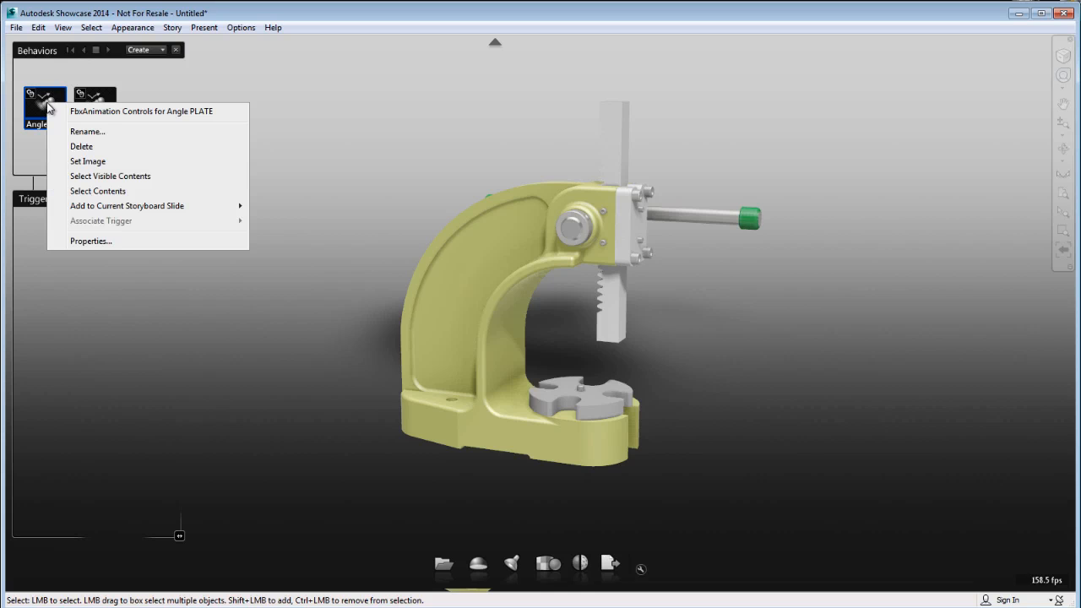
{"action": "mouse_move", "coordinate": [115, 116]}
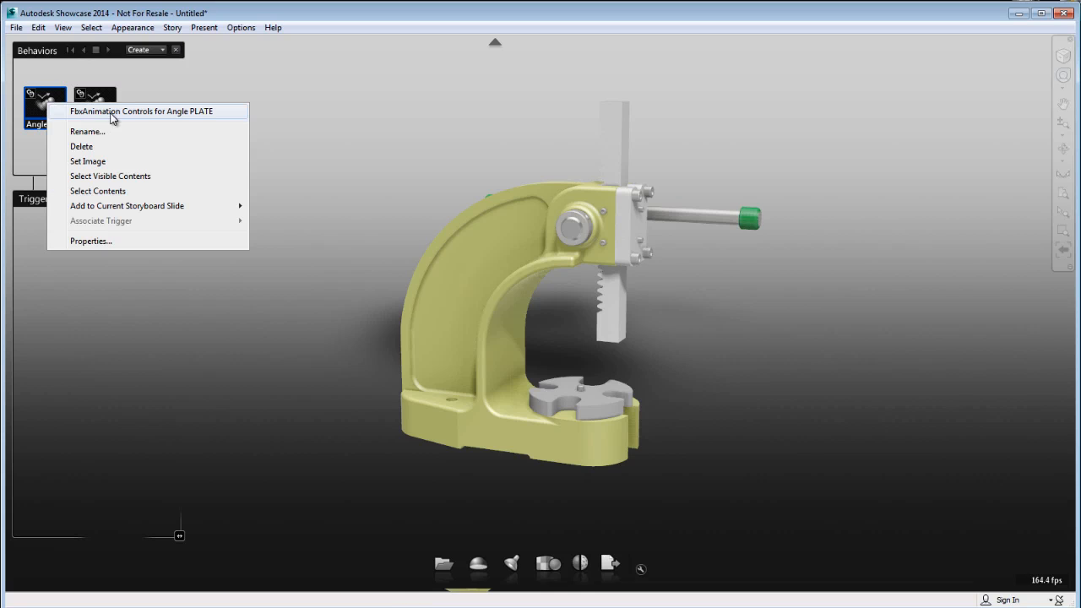
{"action": "left_click", "coordinate": [142, 111]}
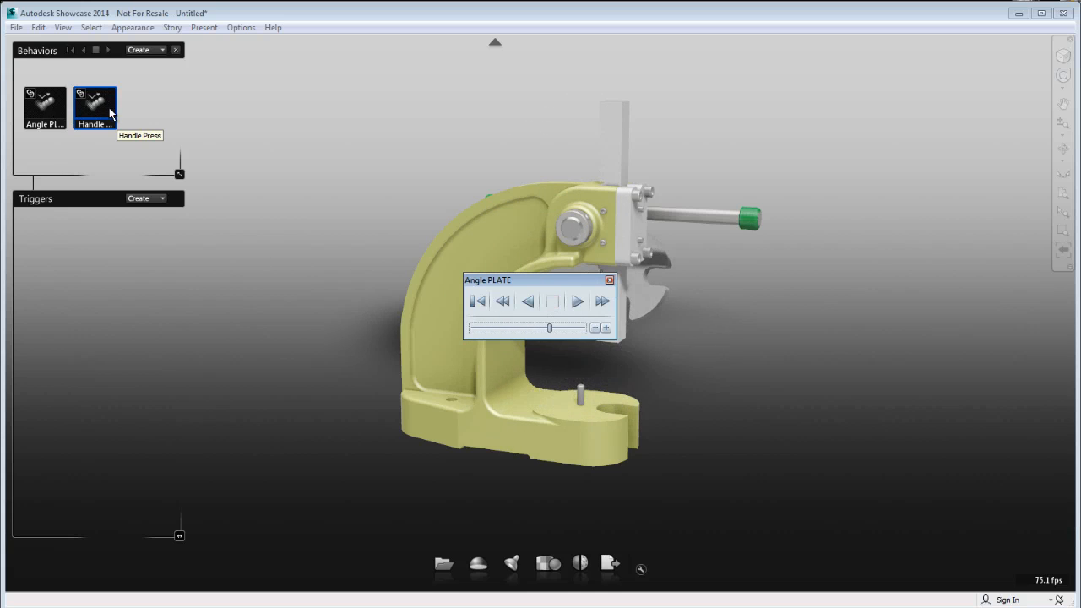
{"action": "left_click", "coordinate": [94, 103]}
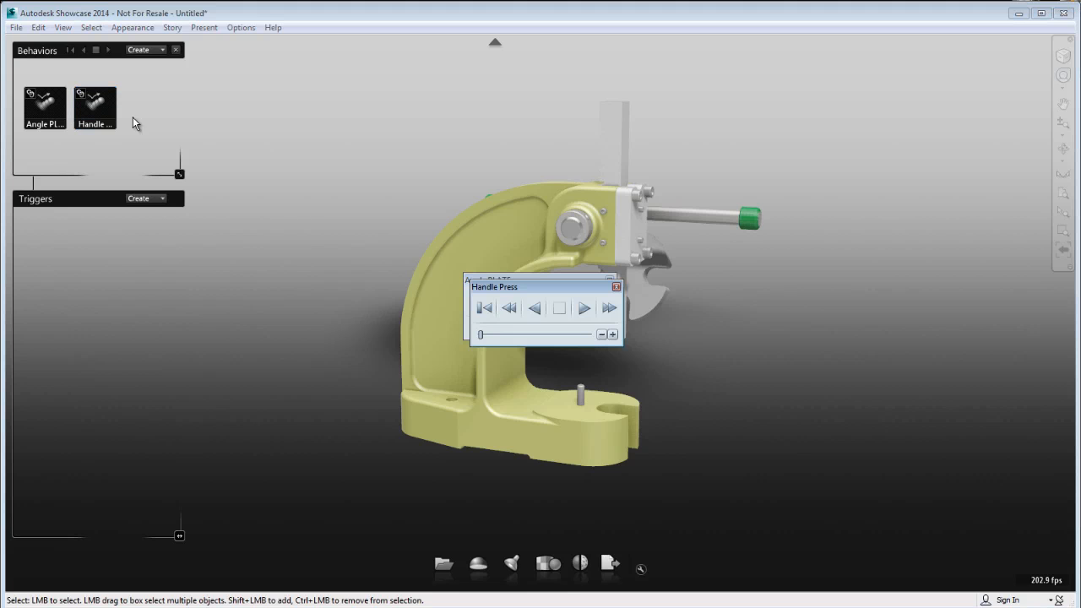
{"action": "left_click", "coordinate": [584, 308]}
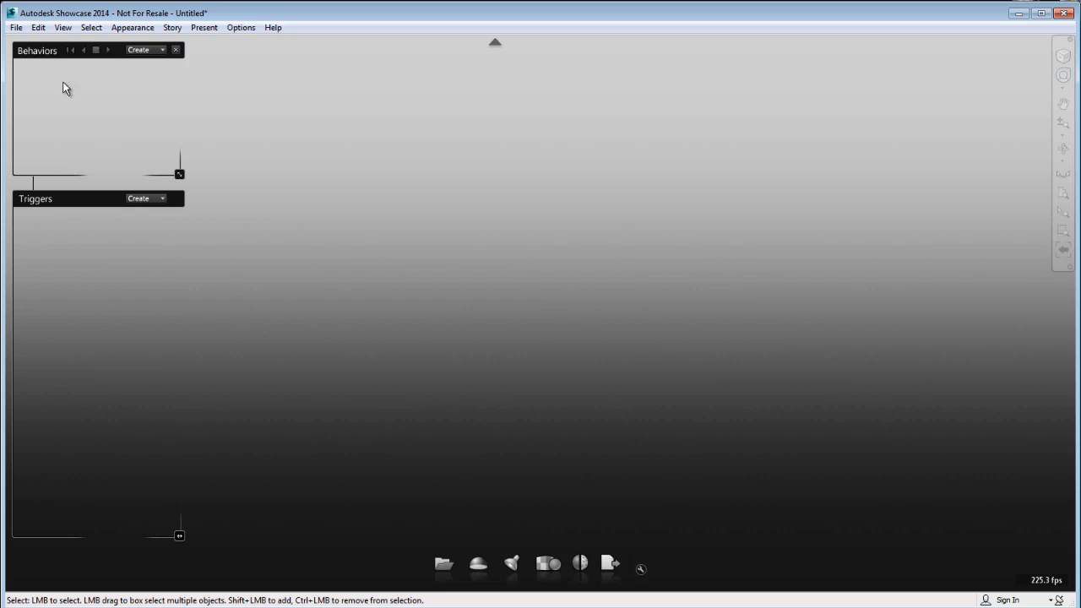
Step: Reimport Arbor_Press 2011 - all.iam with constraint behaviors enabled, continuing with its project file
{"action": "left_click", "coordinate": [15, 27]}
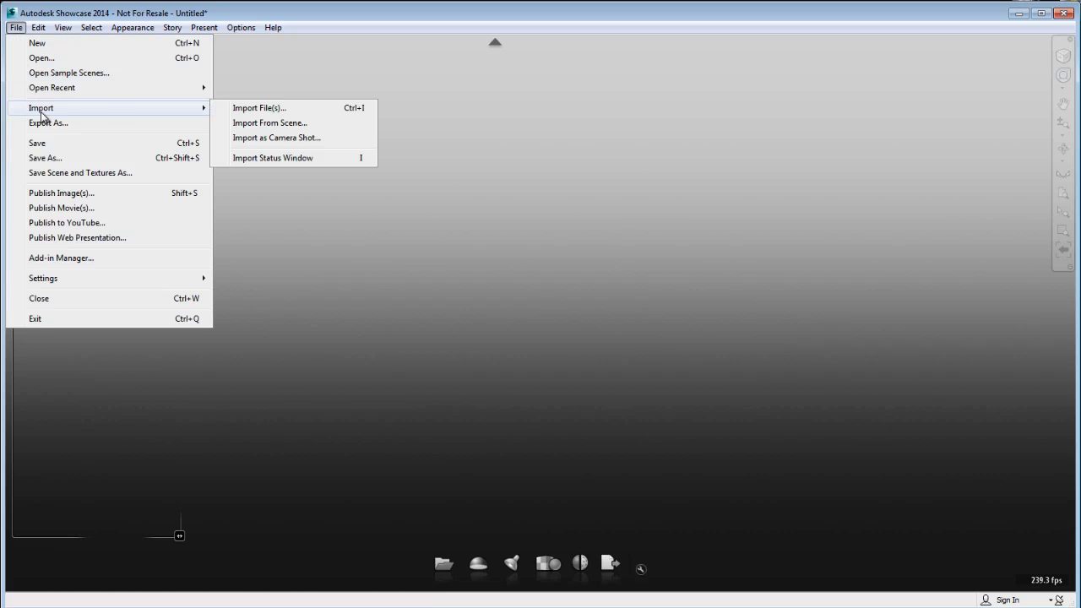
{"action": "left_click", "coordinate": [260, 108]}
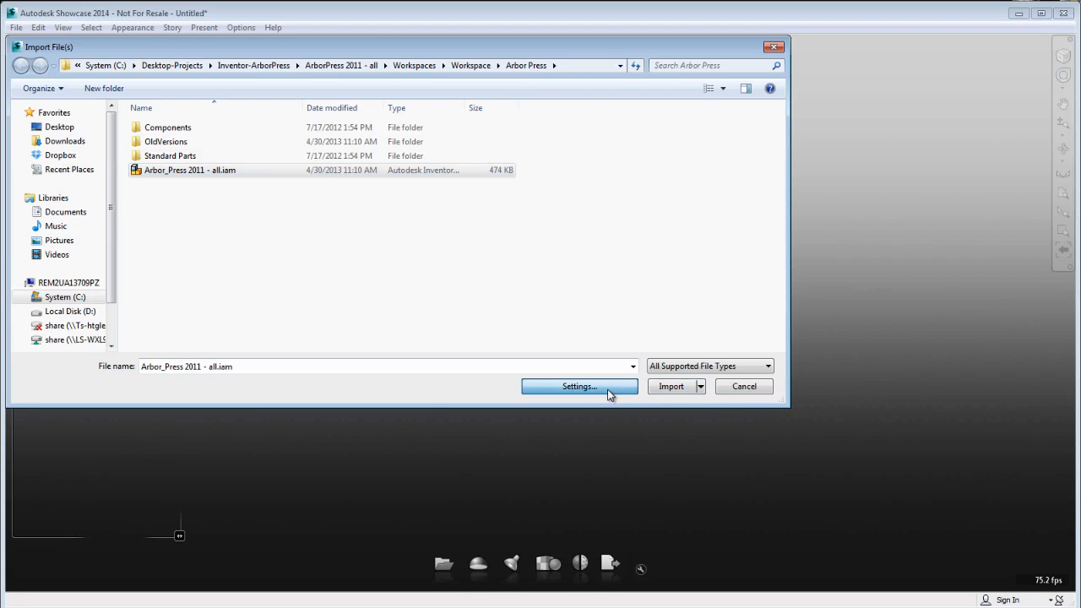
{"action": "left_click", "coordinate": [577, 385]}
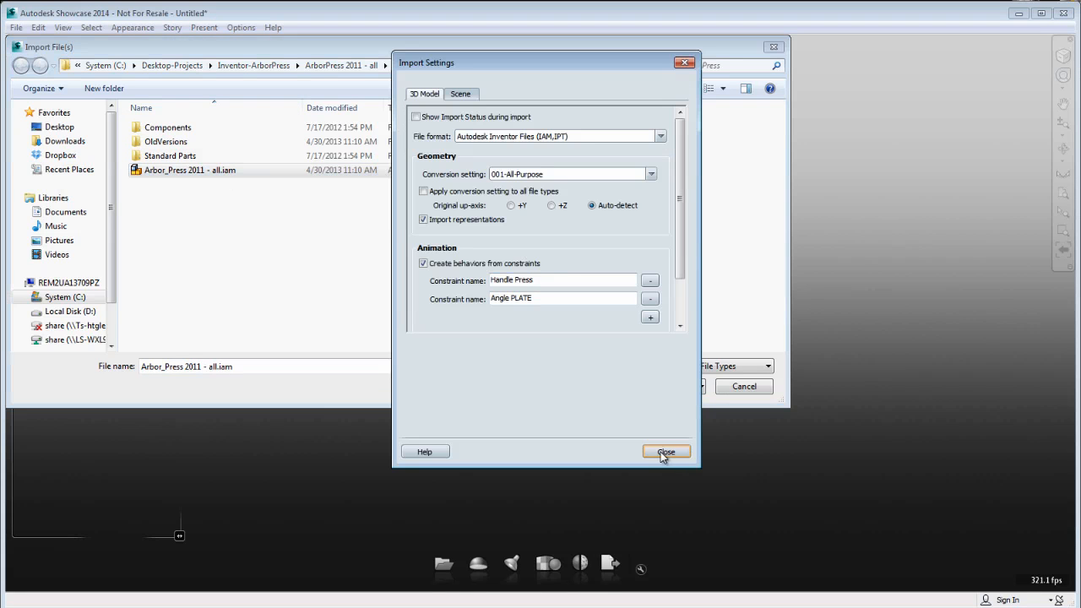
{"action": "left_click", "coordinate": [665, 453]}
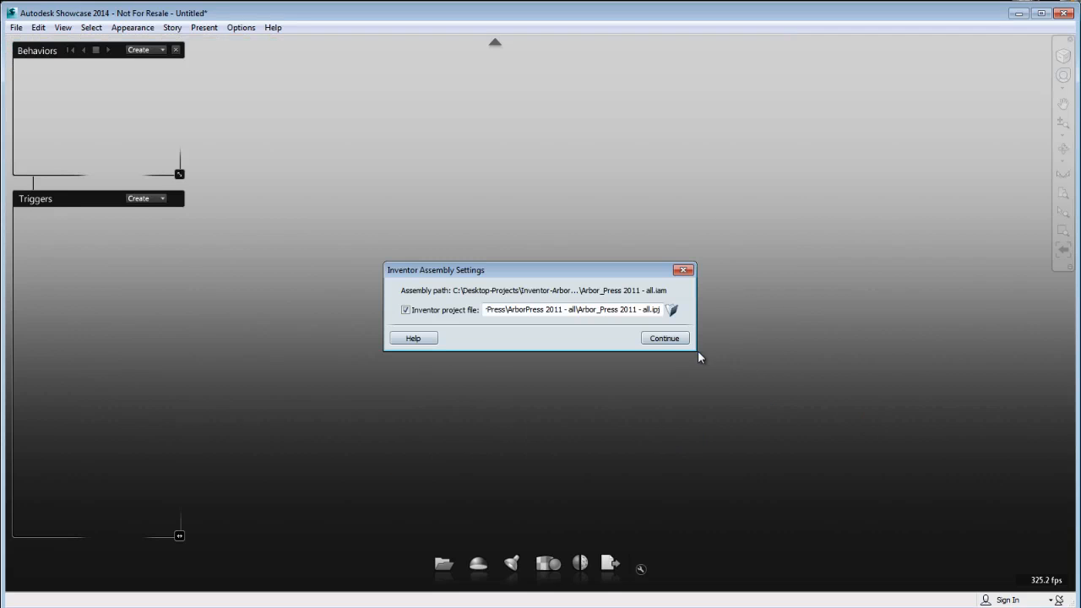
{"action": "left_click", "coordinate": [664, 338]}
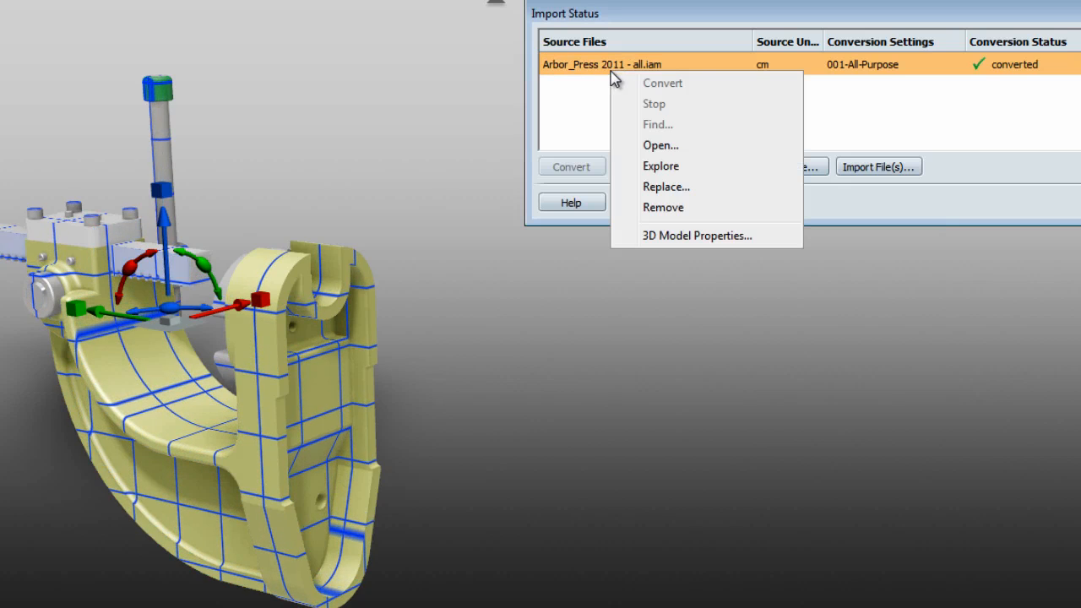
Step: Change the model's original up-axis in 3D Model Properties so the press stands upright
{"action": "left_click", "coordinate": [696, 235]}
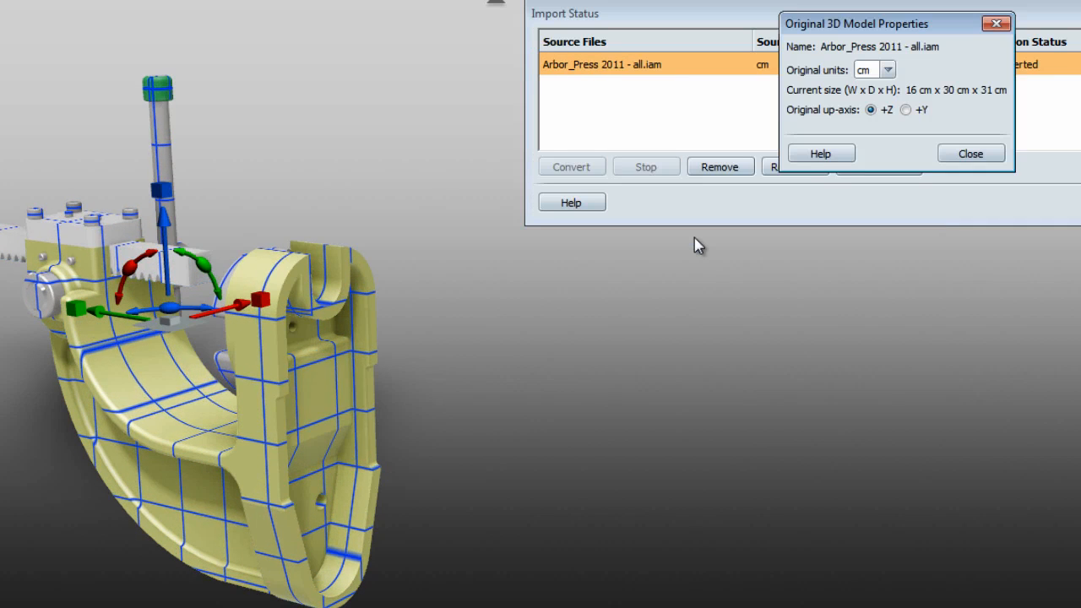
{"action": "left_click", "coordinate": [905, 110]}
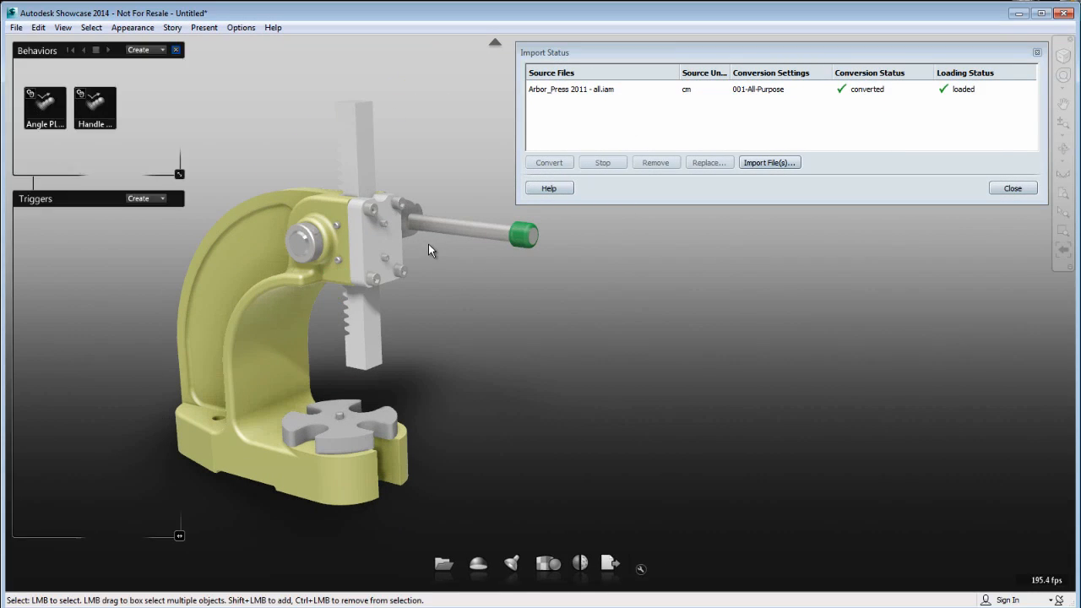
{"action": "right_click", "coordinate": [44, 100]}
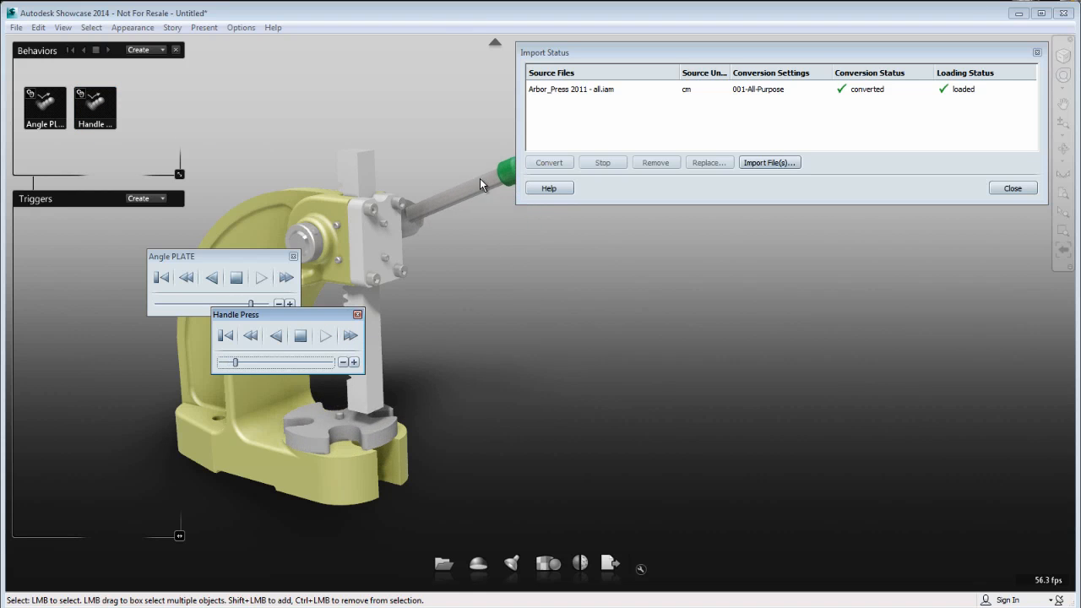
Step: Play the Angle PLATE and Handle Press behaviors and return Angle PLATE to its start
{"action": "left_click", "coordinate": [250, 334]}
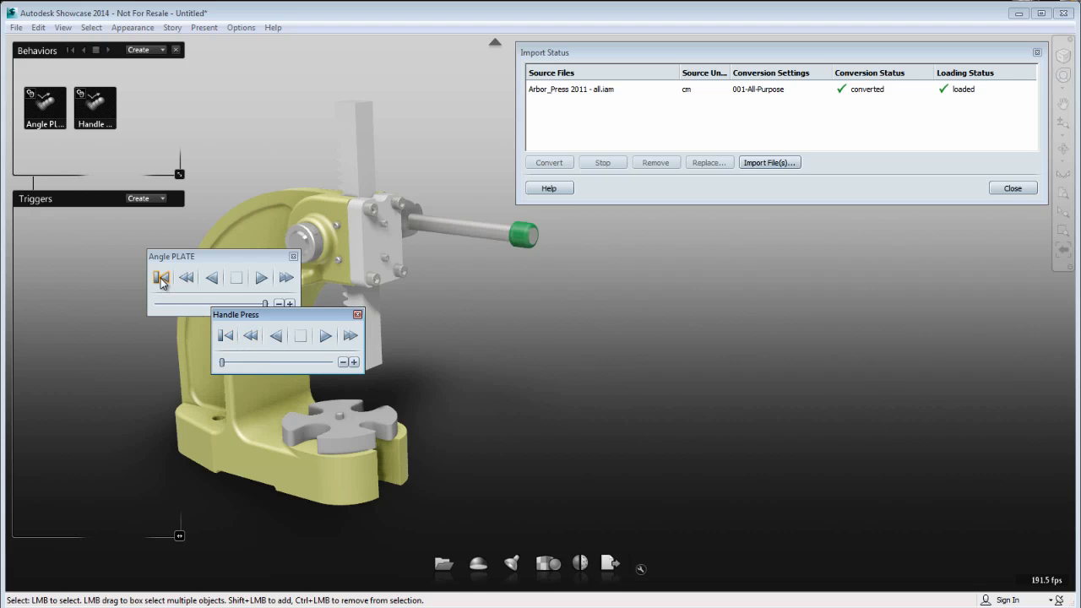
{"action": "left_click", "coordinate": [162, 277]}
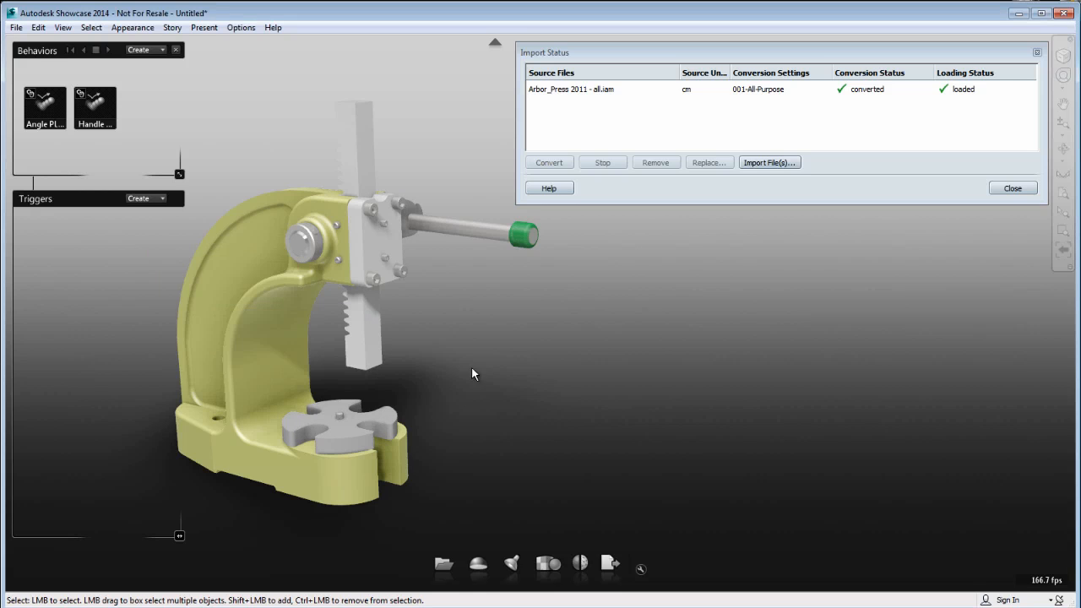
{"action": "double_click", "coordinate": [601, 88]}
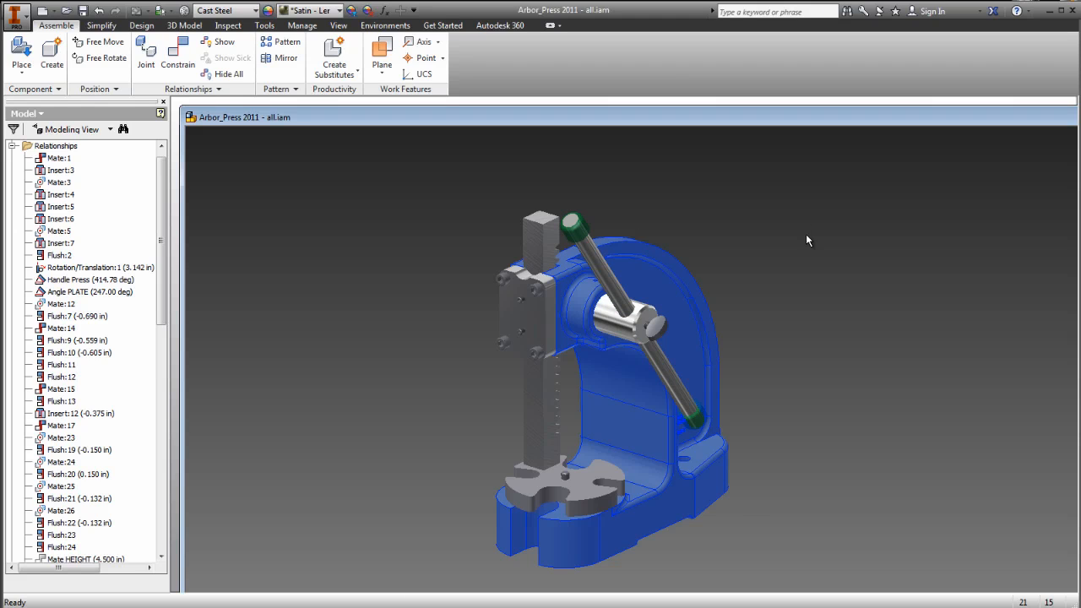
Step: Save the modified arbor press assembly in Inventor along with all its dependents
{"action": "left_click", "coordinate": [264, 25]}
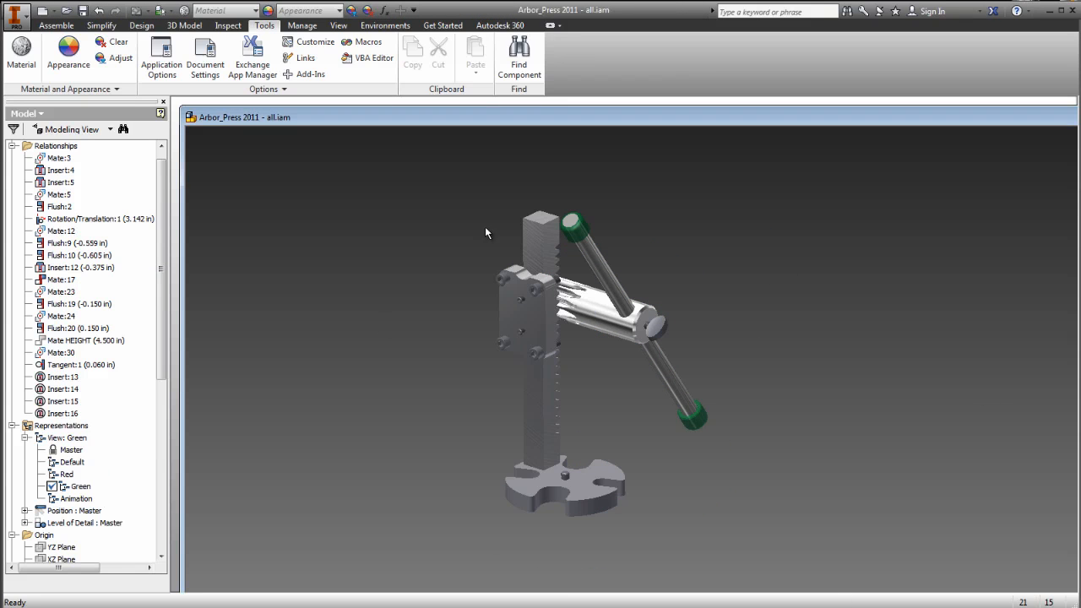
{"action": "left_click", "coordinate": [17, 10]}
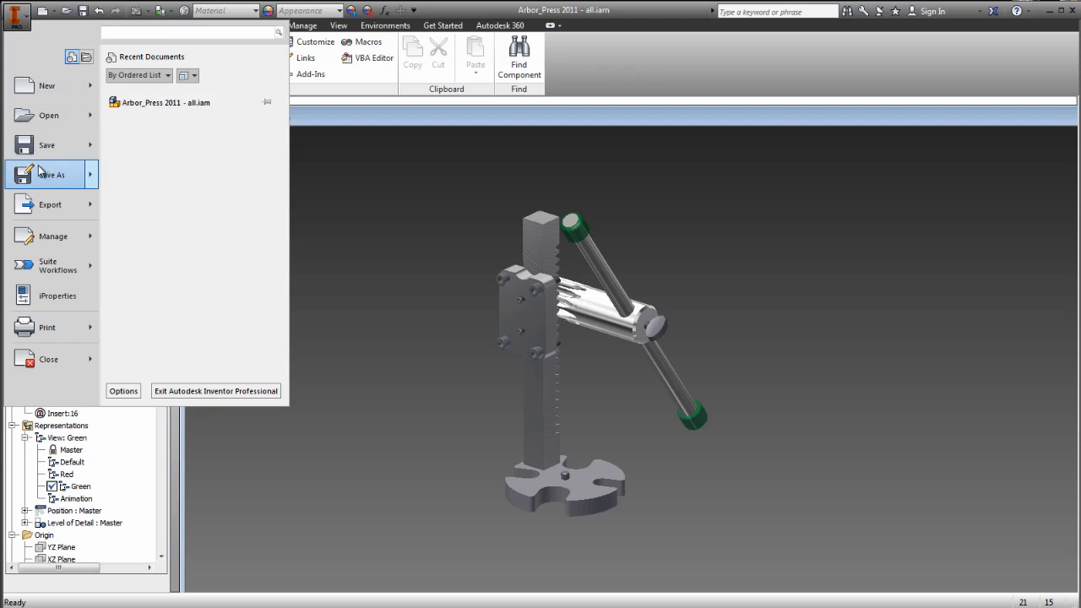
{"action": "left_click", "coordinate": [48, 145]}
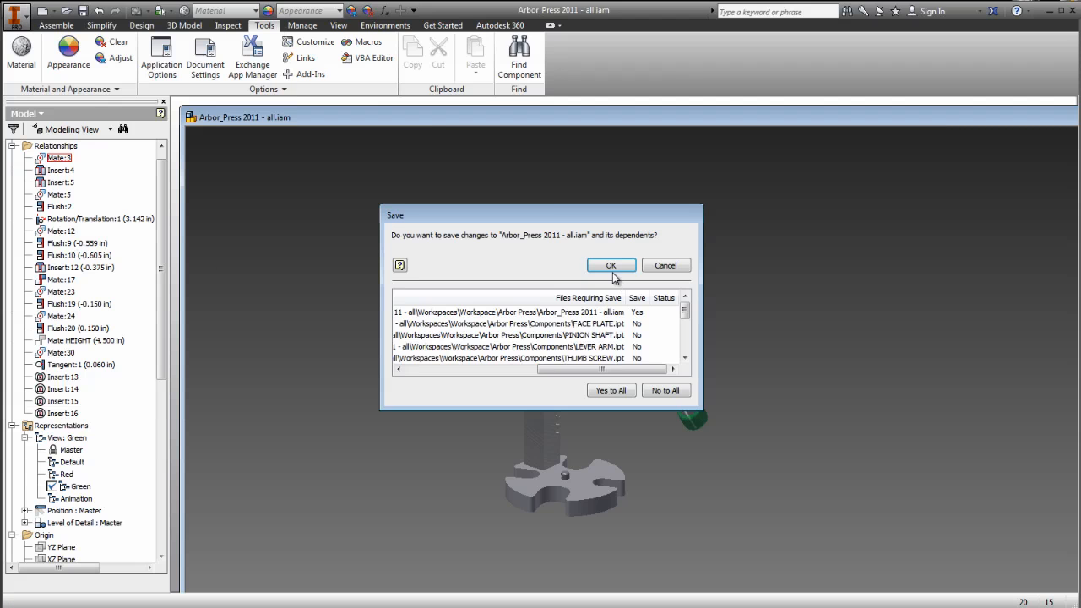
{"action": "left_click", "coordinate": [611, 265]}
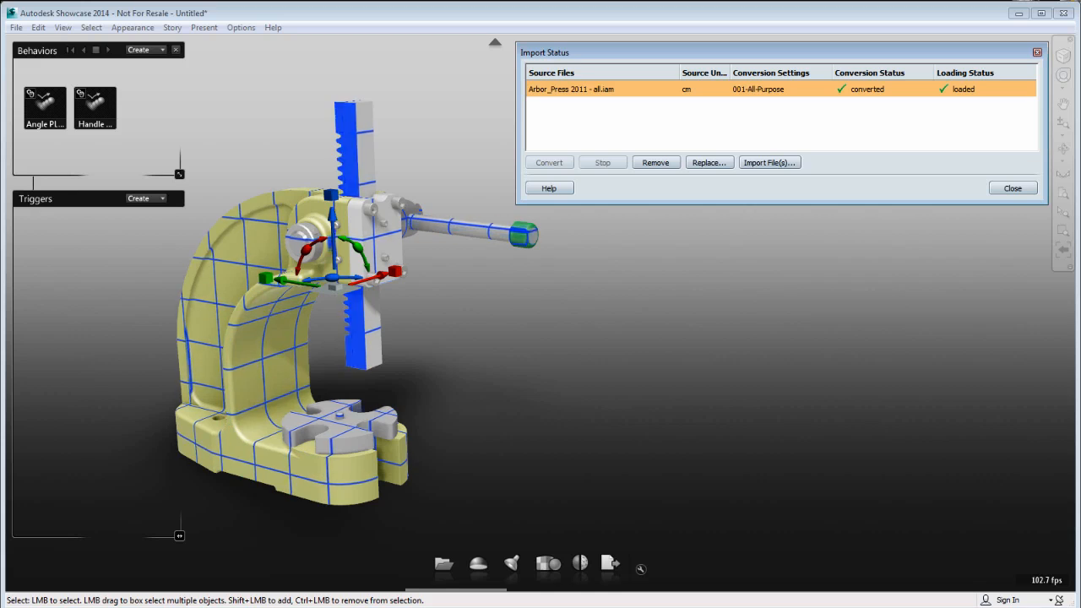
Step: Save the scene as ArbourPress-FirstImport and update the arbor press import flagged 'needs update'
{"action": "left_click", "coordinate": [15, 27]}
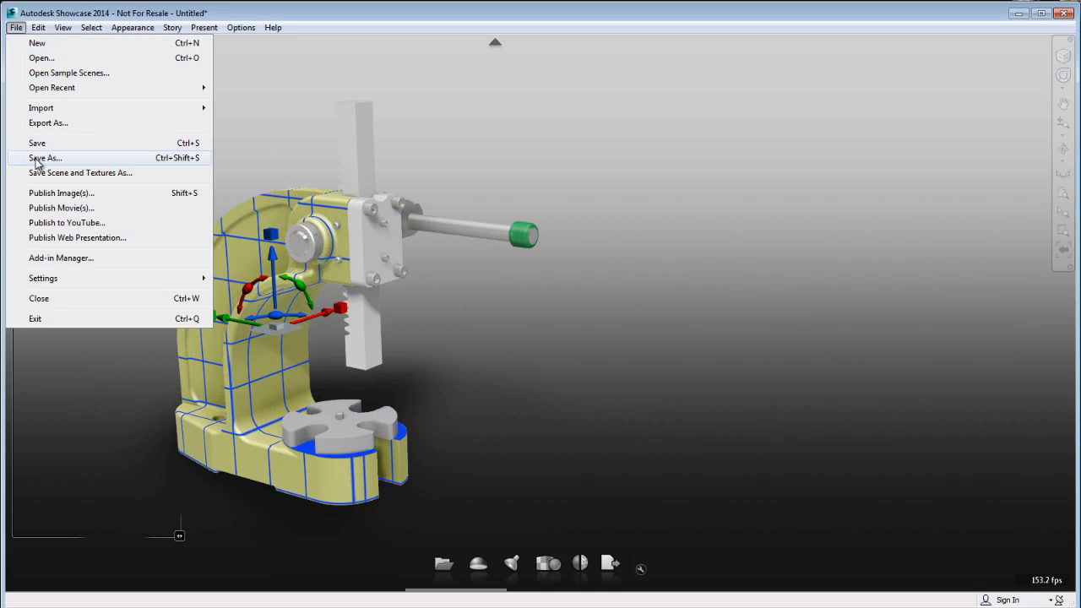
{"action": "left_click", "coordinate": [44, 159]}
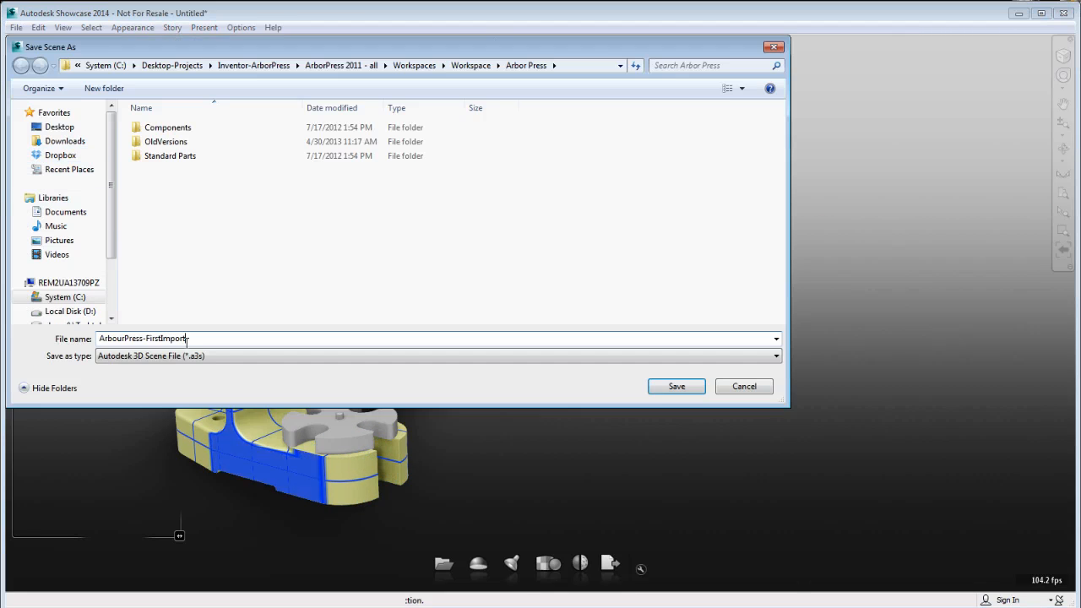
{"action": "left_click", "coordinate": [675, 385]}
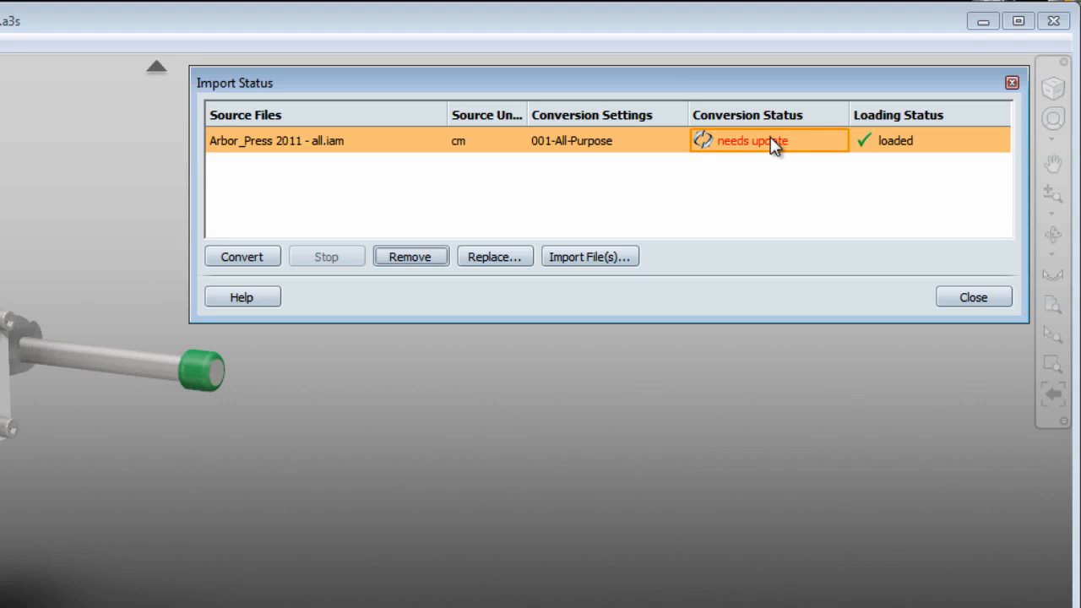
{"action": "mouse_move", "coordinate": [766, 152]}
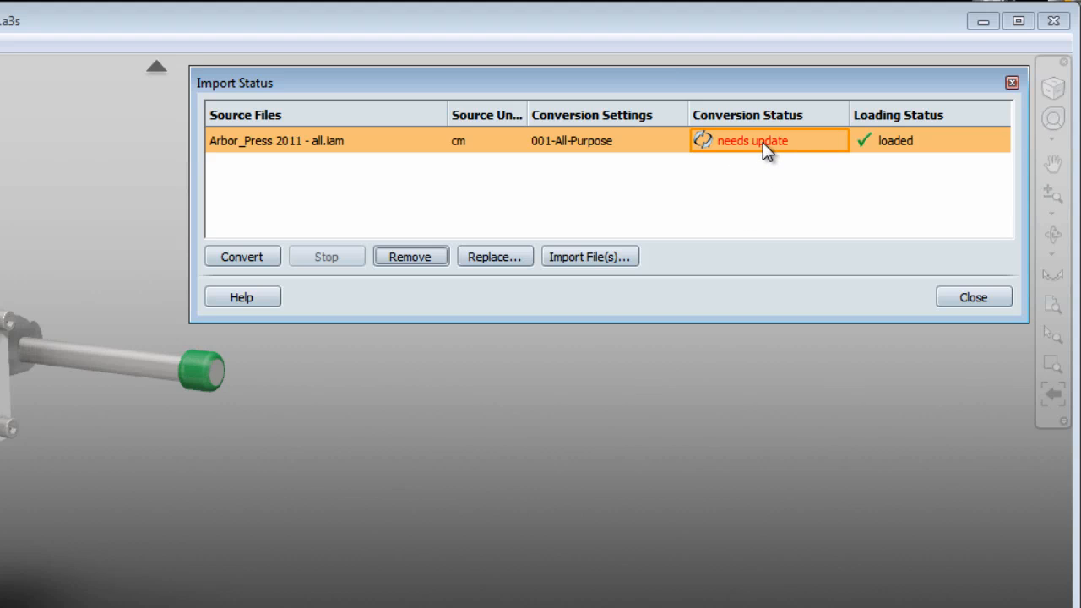
{"action": "left_click", "coordinate": [242, 257]}
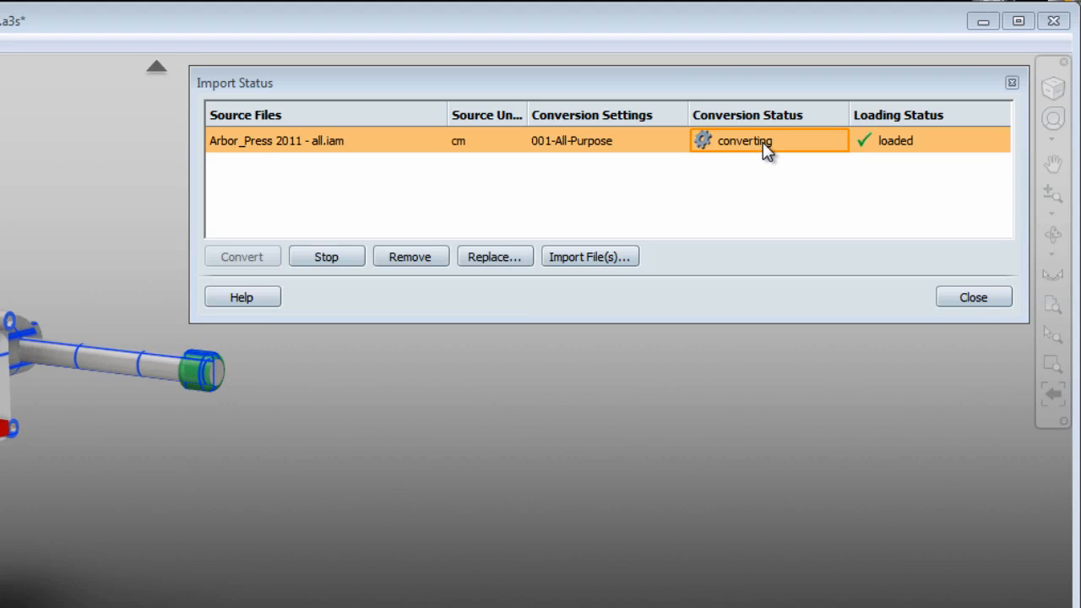